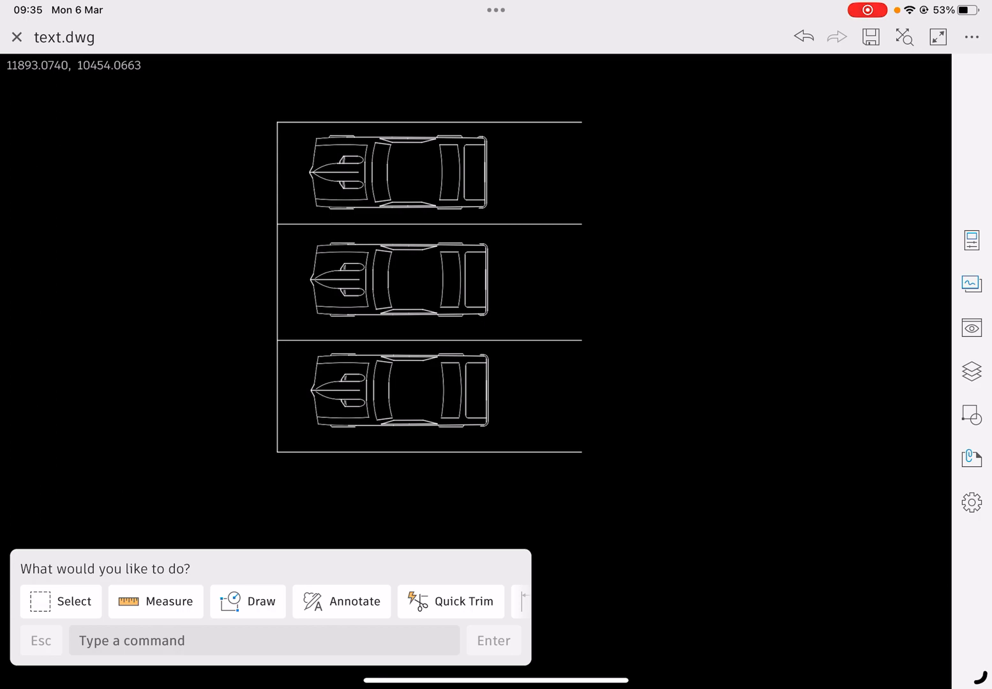
# Switch from model space to the paper layout showing the three-car car park.
pyautogui.click(971, 328)
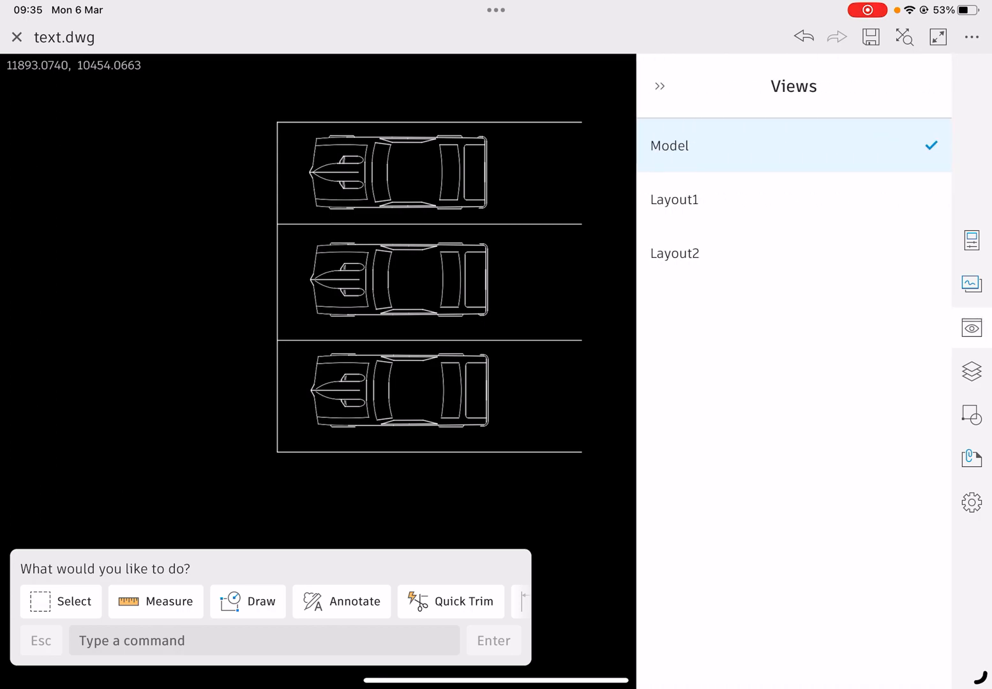
pyautogui.click(674, 200)
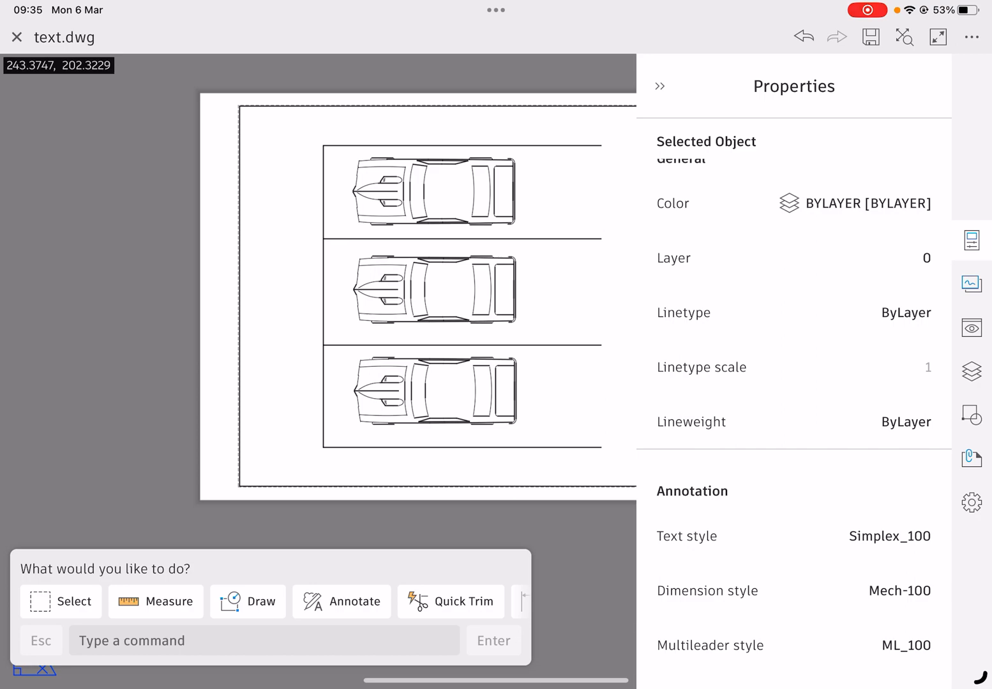
# Make Simplex_5 text style, Arch_2.5 dimension style and ML_0.5 multileader style current.
pyautogui.click(889, 536)
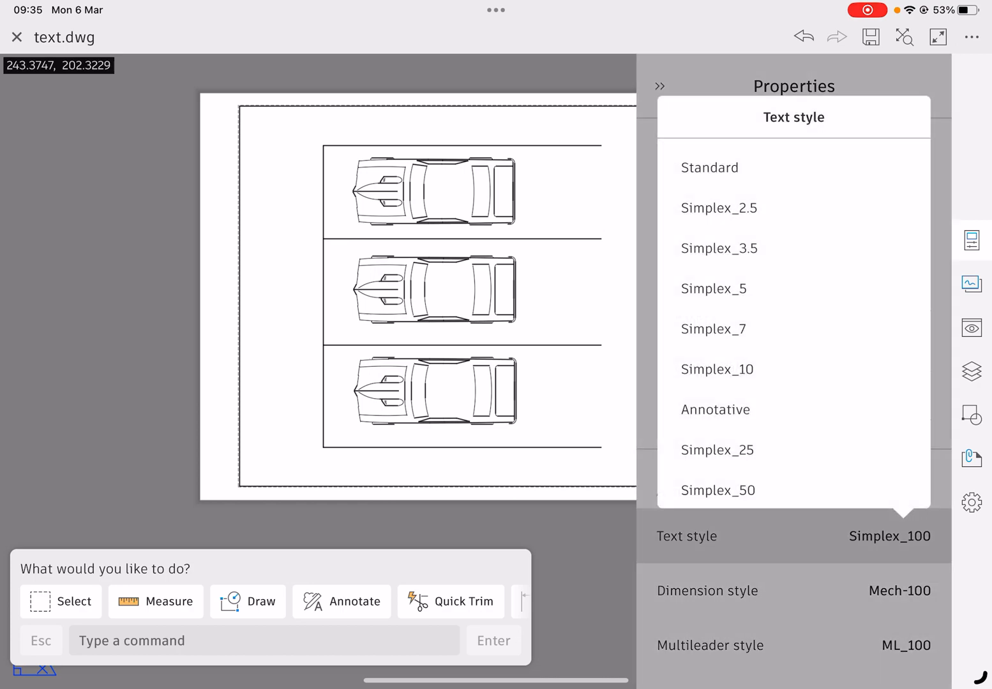
pyautogui.click(714, 288)
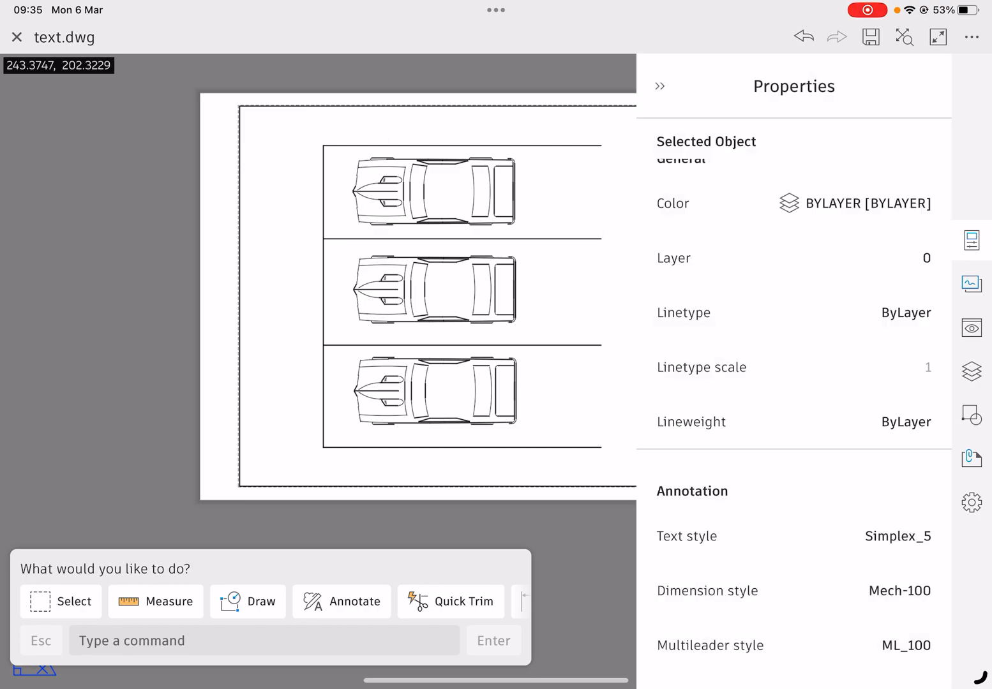
pyautogui.click(899, 590)
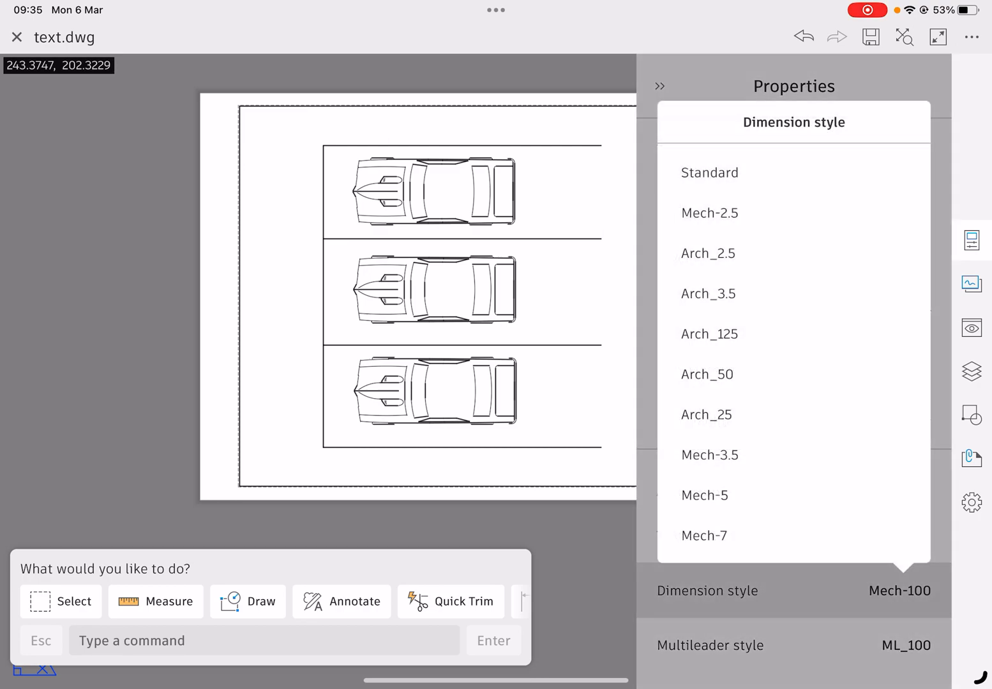
pyautogui.click(711, 645)
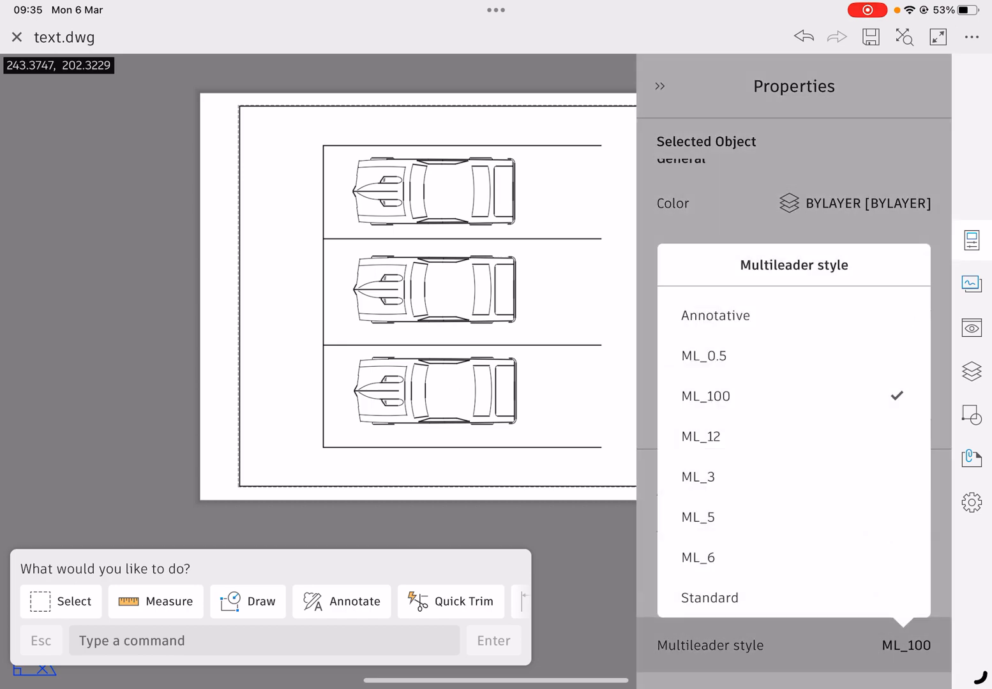
pyautogui.click(703, 356)
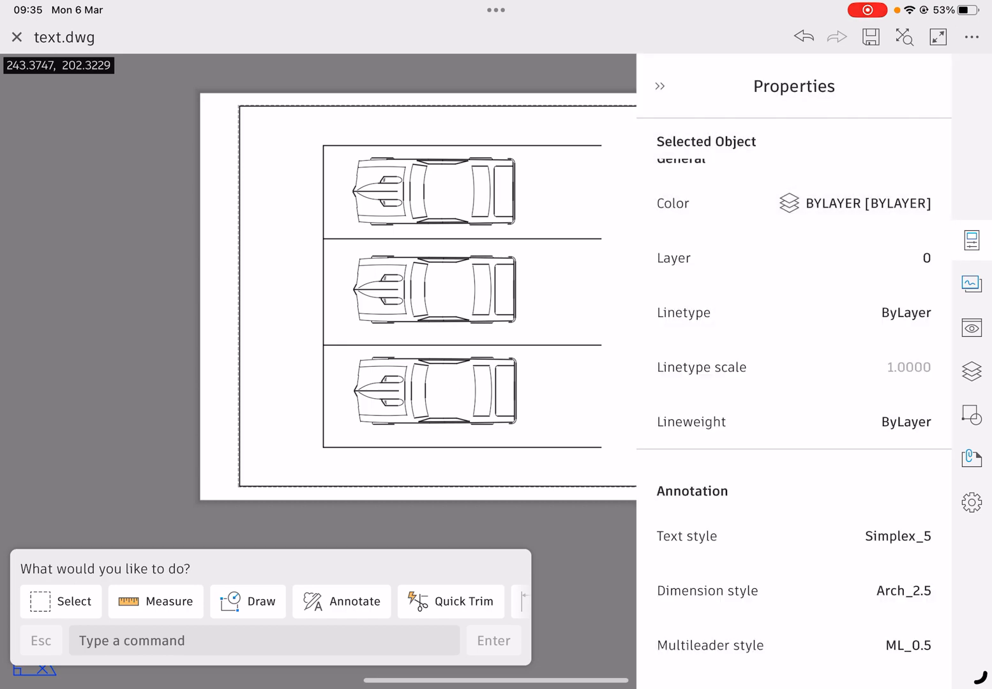
pyautogui.click(661, 86)
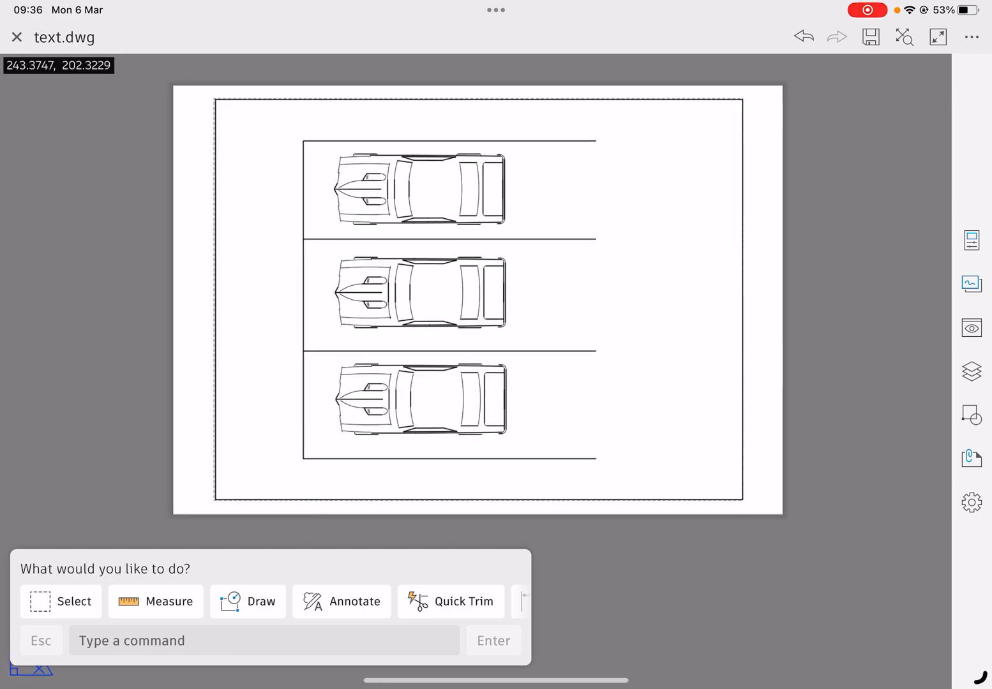
# Place a 5 mm multiline text label 'Mr Blockwell' to the right of the top car.
pyautogui.click(341, 601)
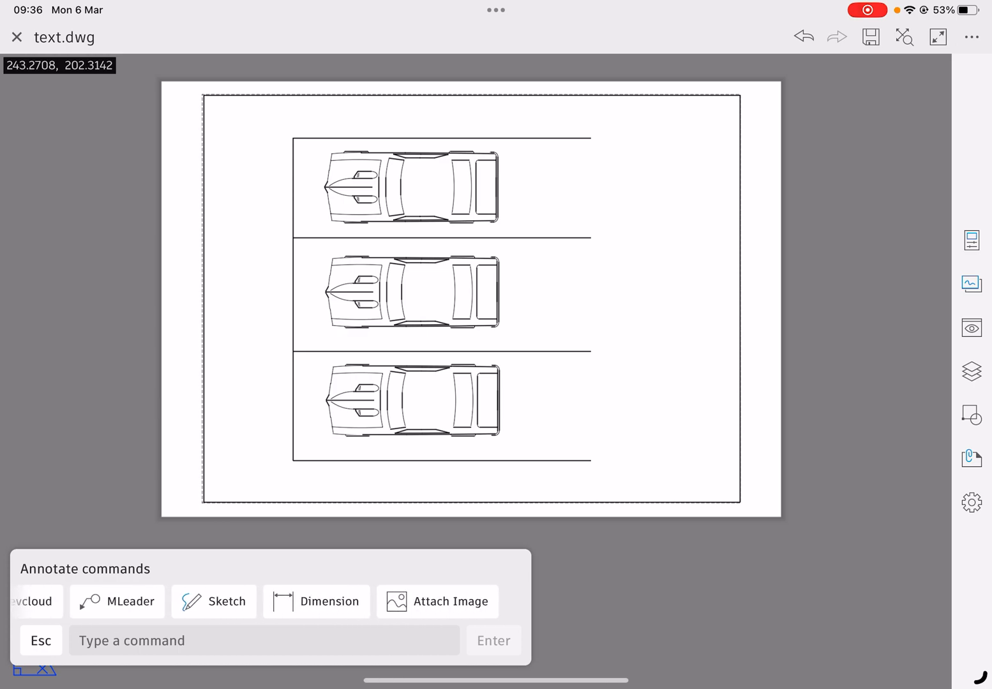
pyautogui.hscroll(-3)
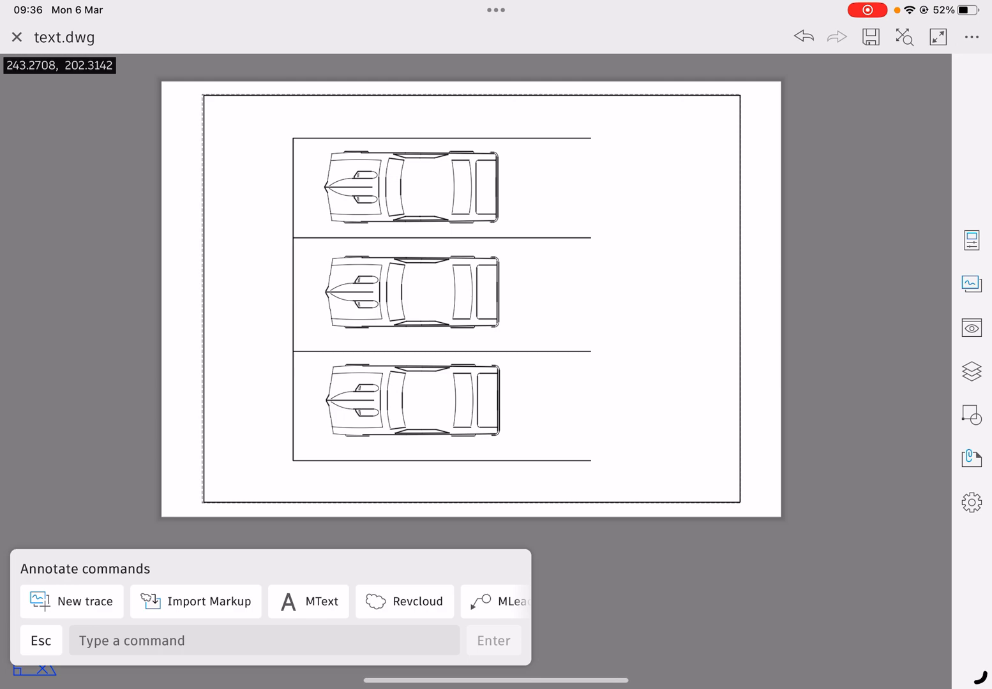
pyautogui.click(308, 601)
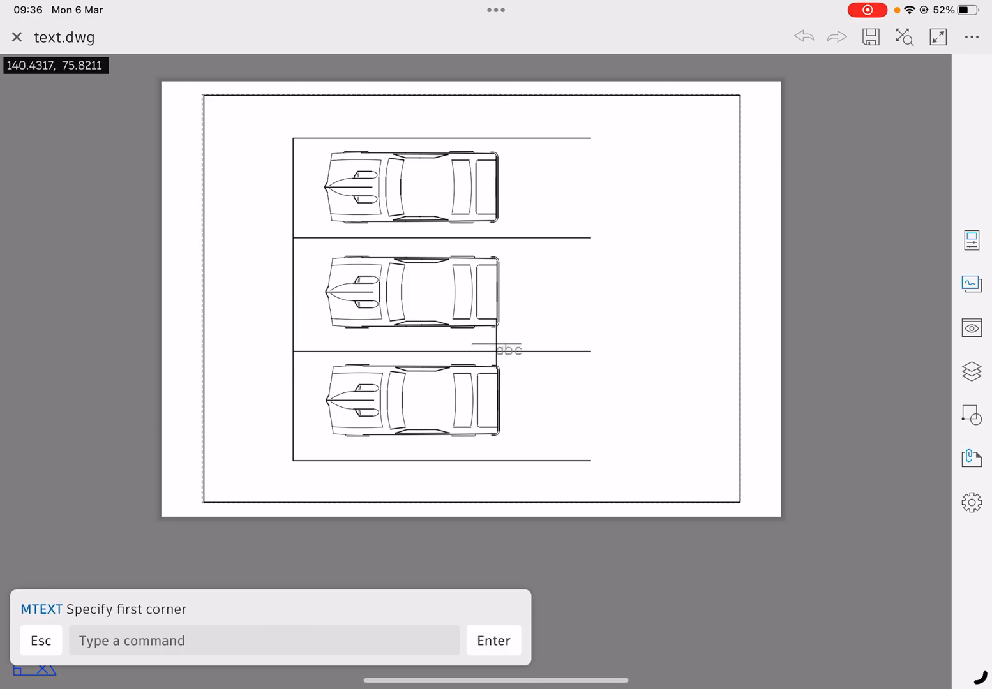
pyautogui.moveTo(538, 187)
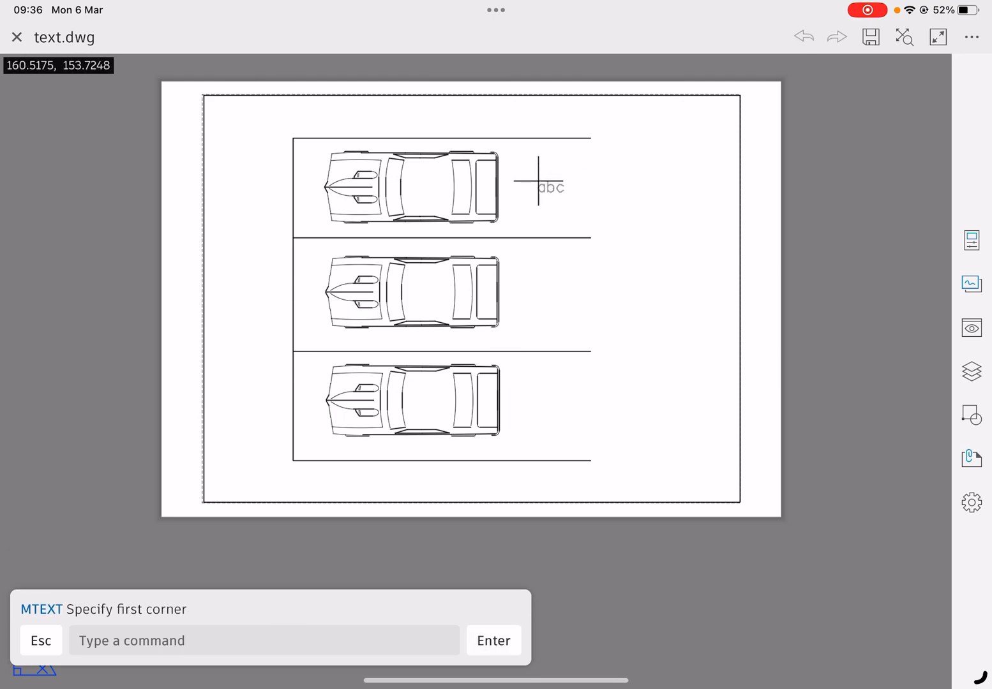
pyautogui.click(535, 183)
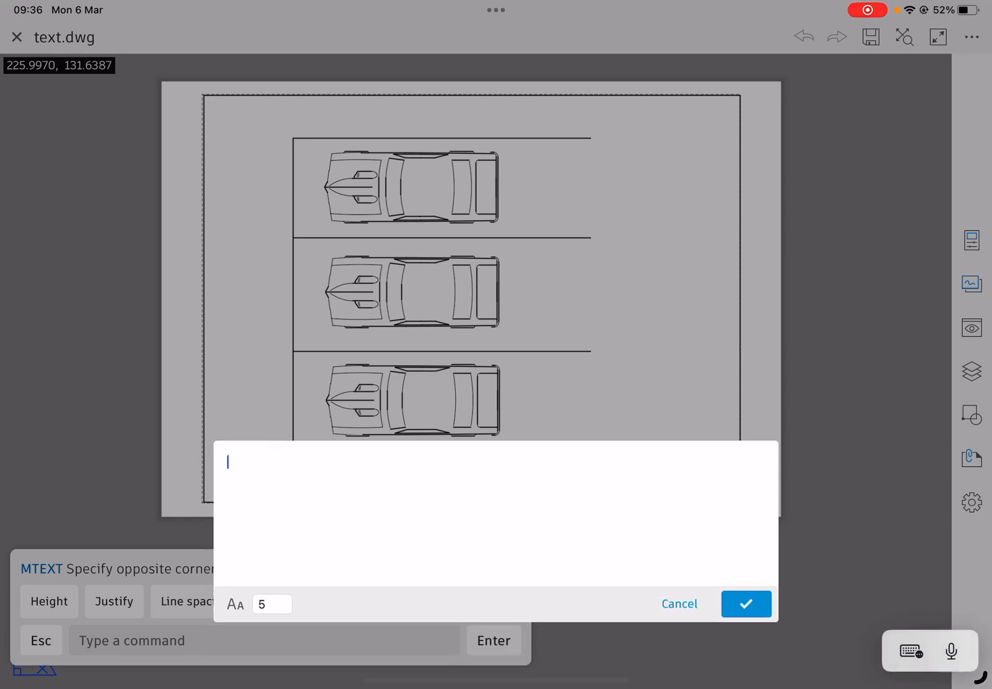
pyautogui.doubleClick(272, 604)
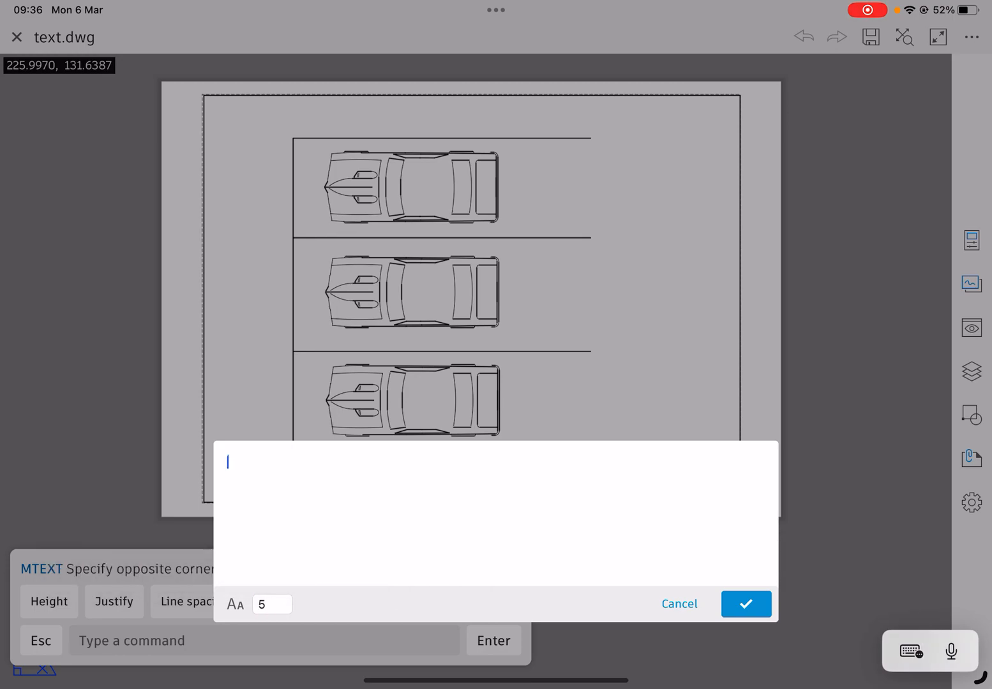
pyautogui.write('Mr')
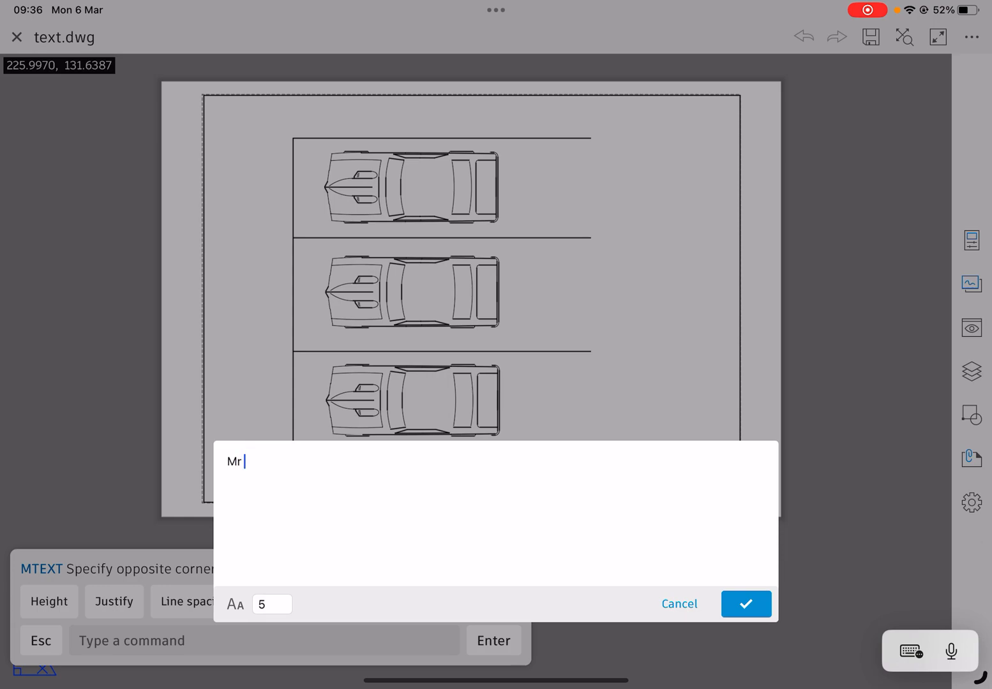
pyautogui.write('Blackwe')
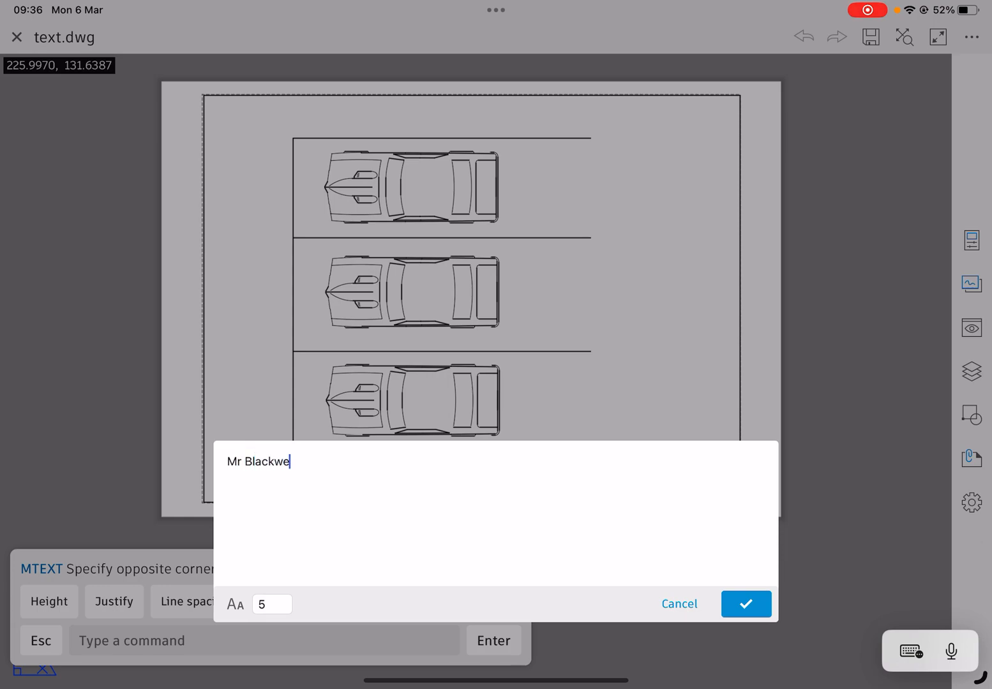
pyautogui.click(746, 603)
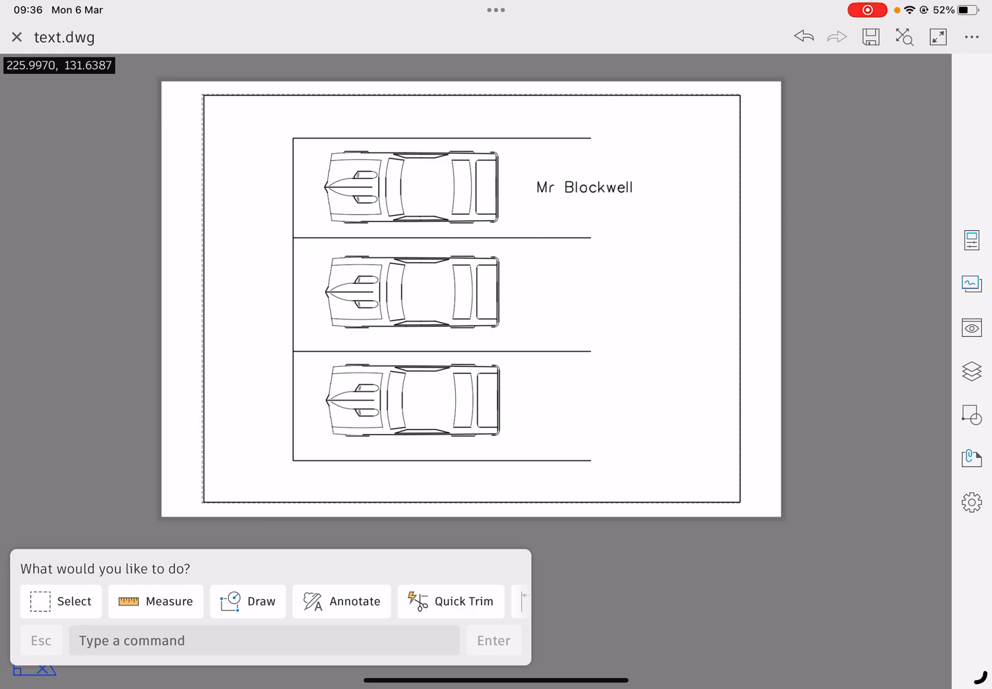
pyautogui.click(355, 601)
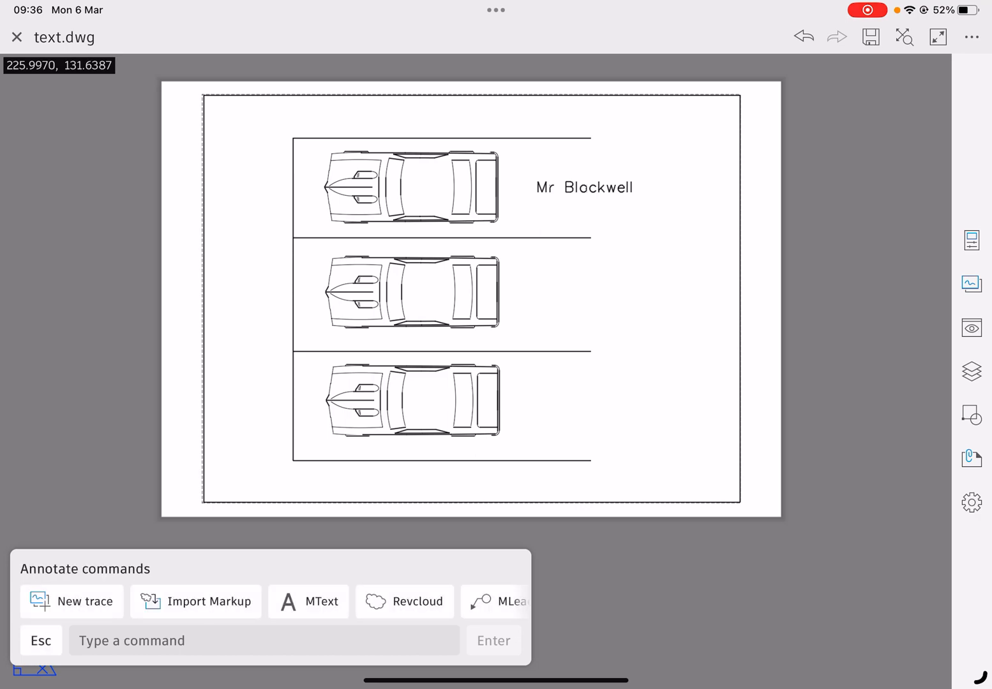
# Place a 5 mm multiline text label 'Mr Wilson' beside the middle car.
pyautogui.click(308, 601)
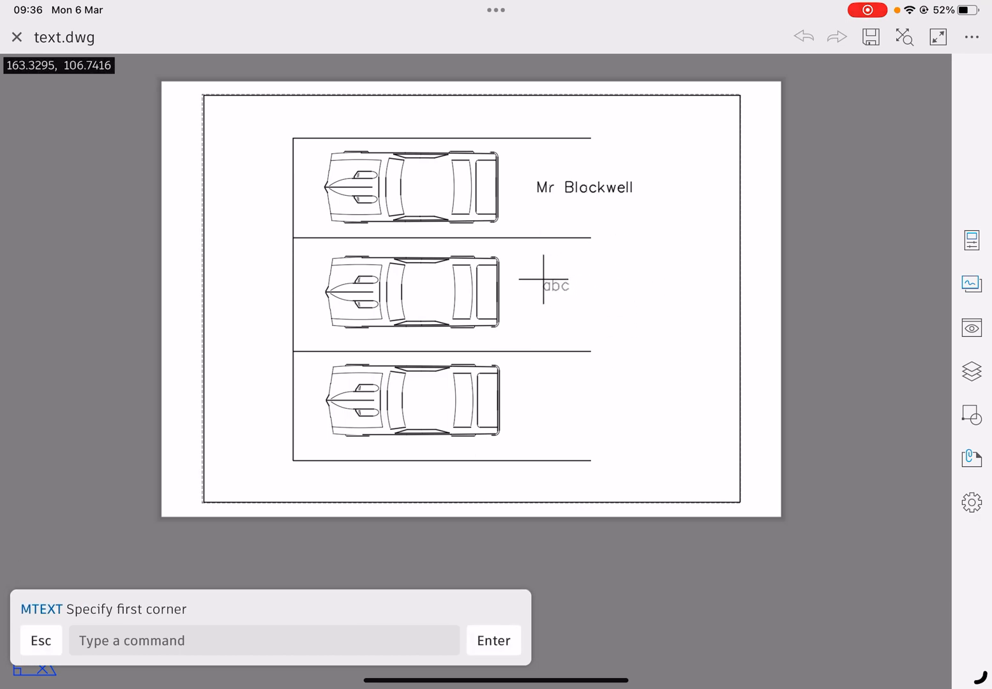
pyautogui.click(542, 285)
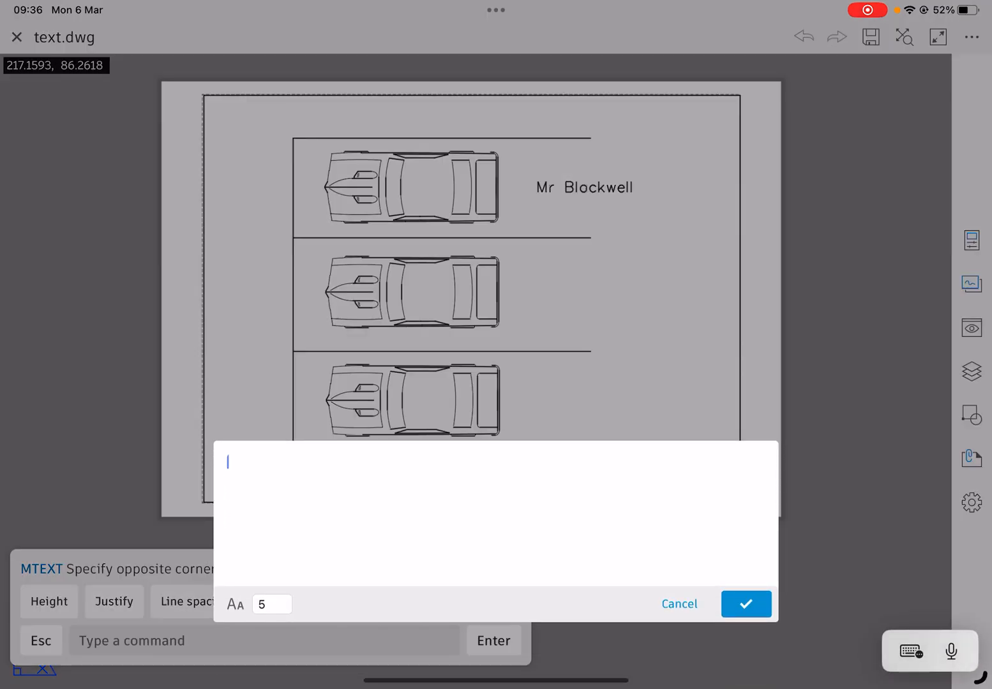
pyautogui.write('M')
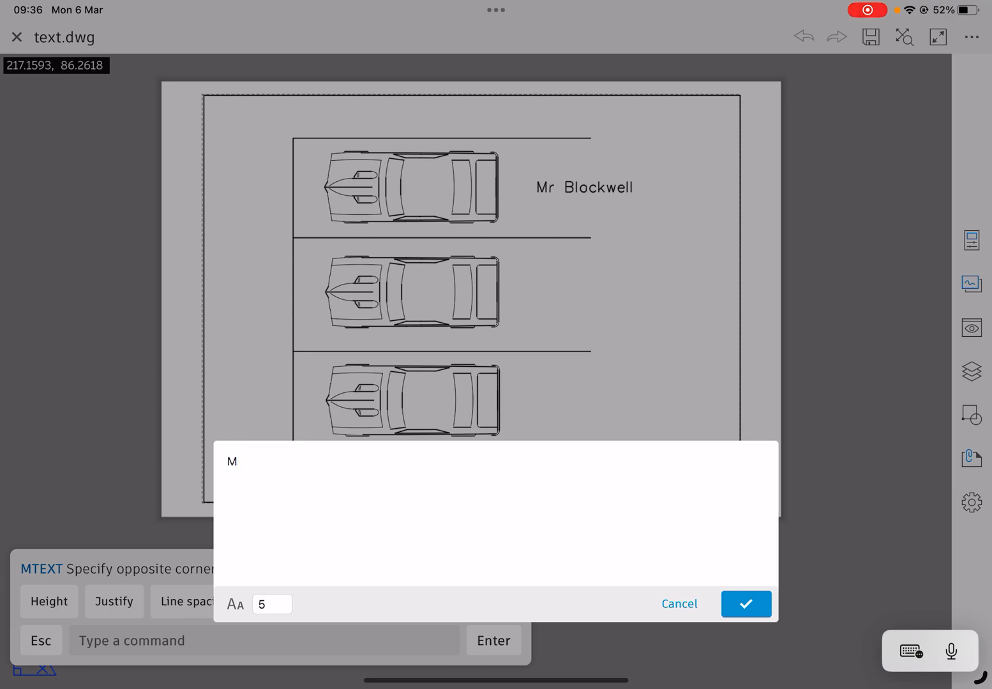
pyautogui.write('Mr Wilson')
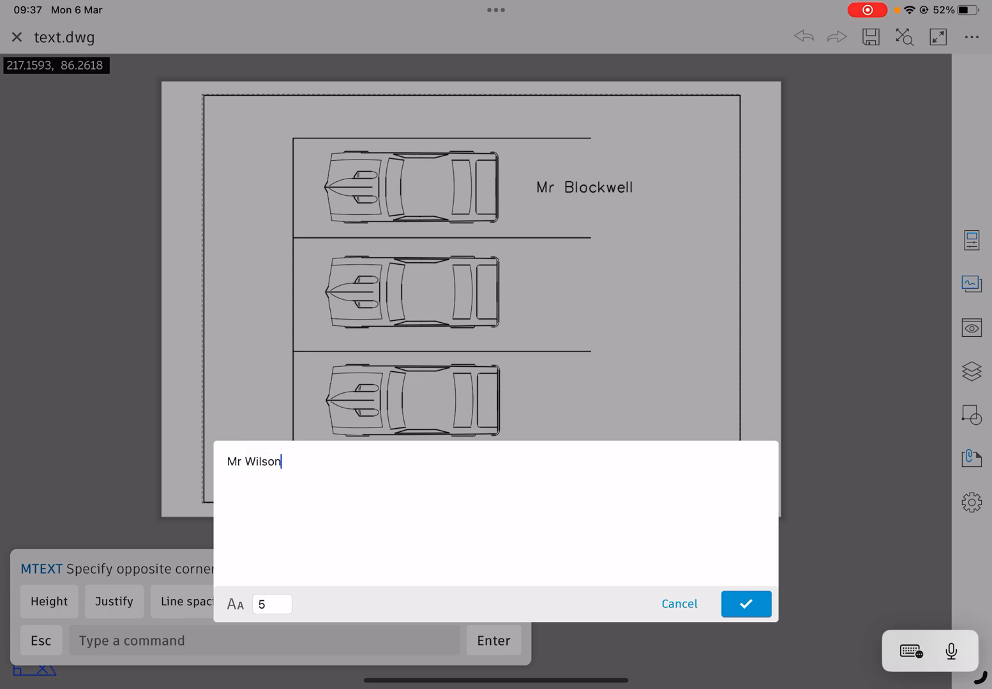
pyautogui.click(745, 604)
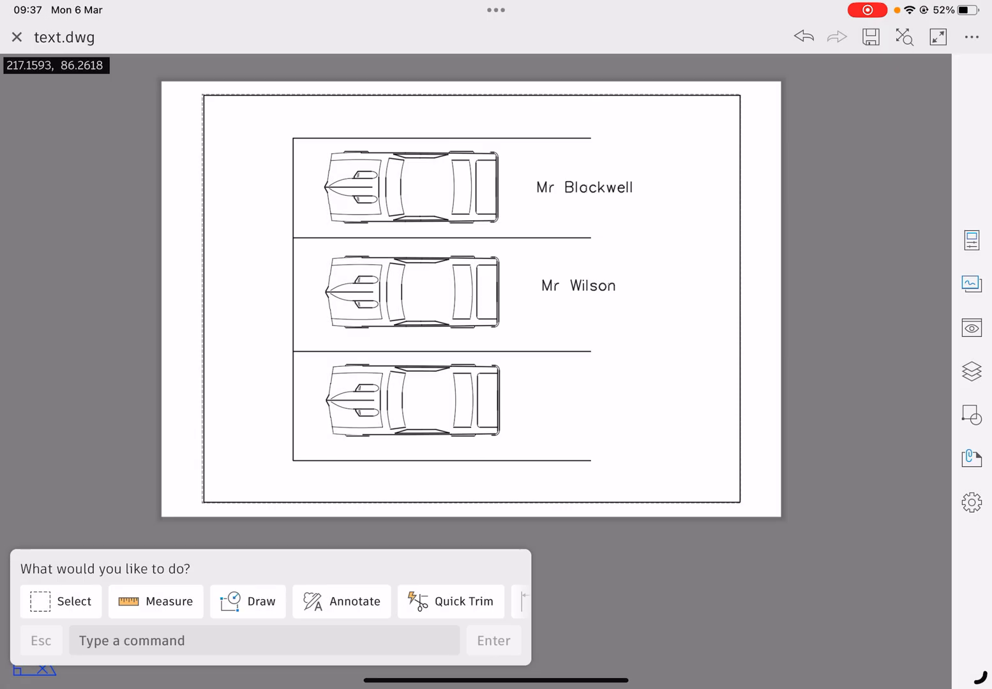
pyautogui.click(341, 601)
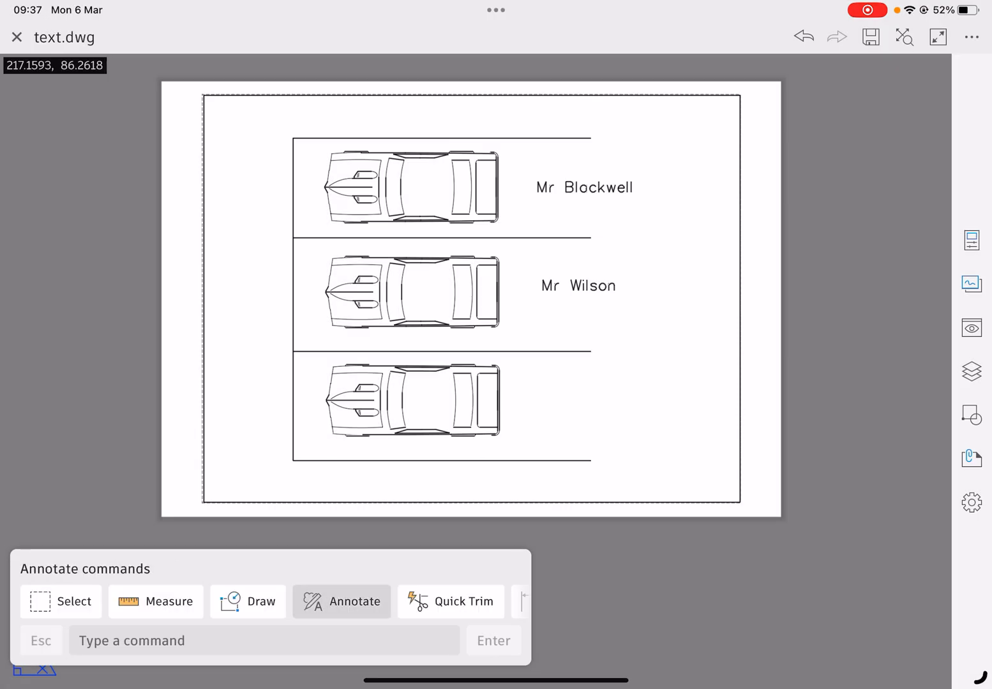
# Place a 5 mm 'Mr Coulson' text label beside the bottom car and select it.
pyautogui.click(342, 602)
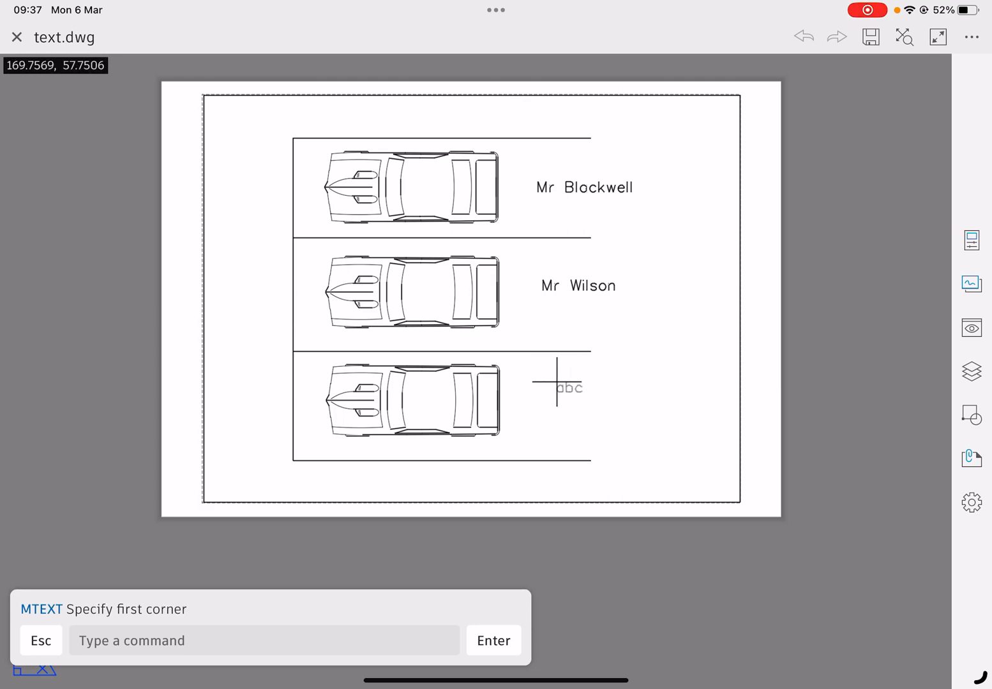
pyautogui.click(555, 388)
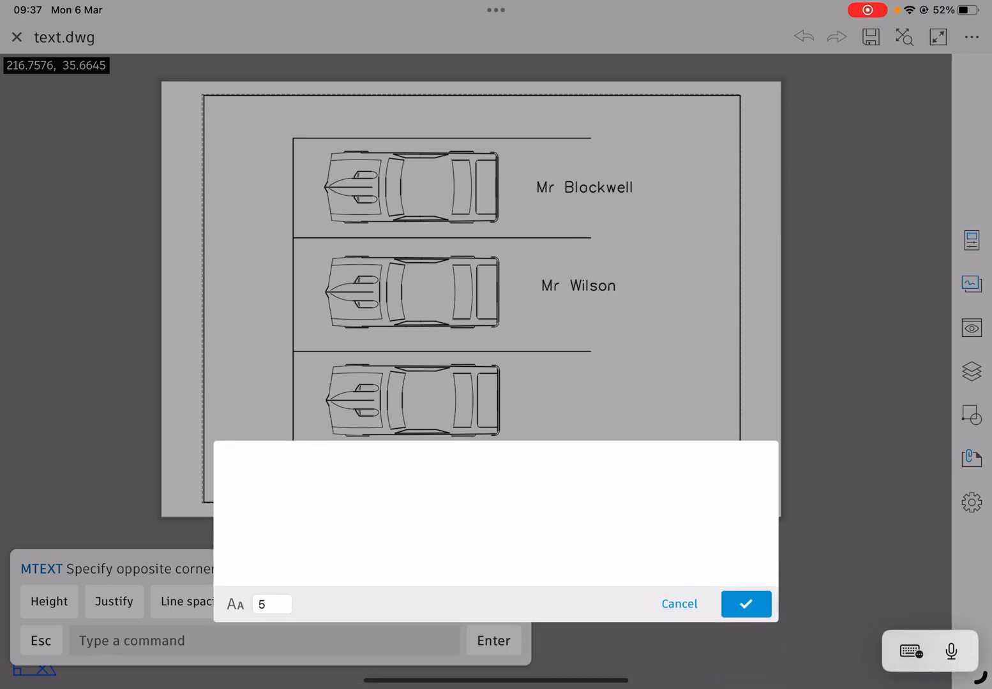
pyautogui.write('Mr Coulso')
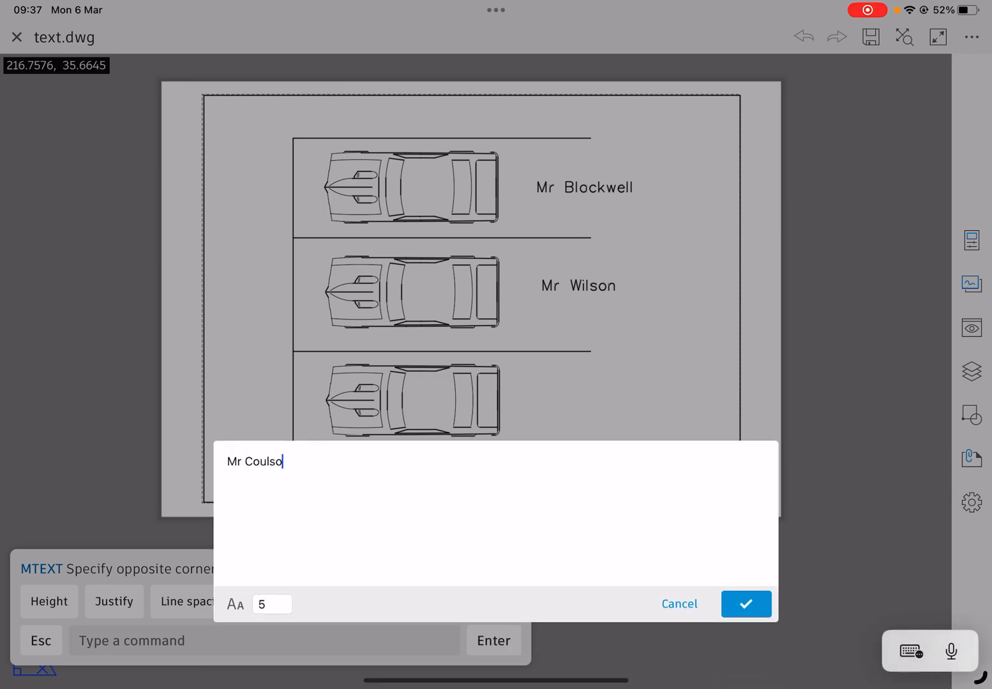
pyautogui.click(746, 604)
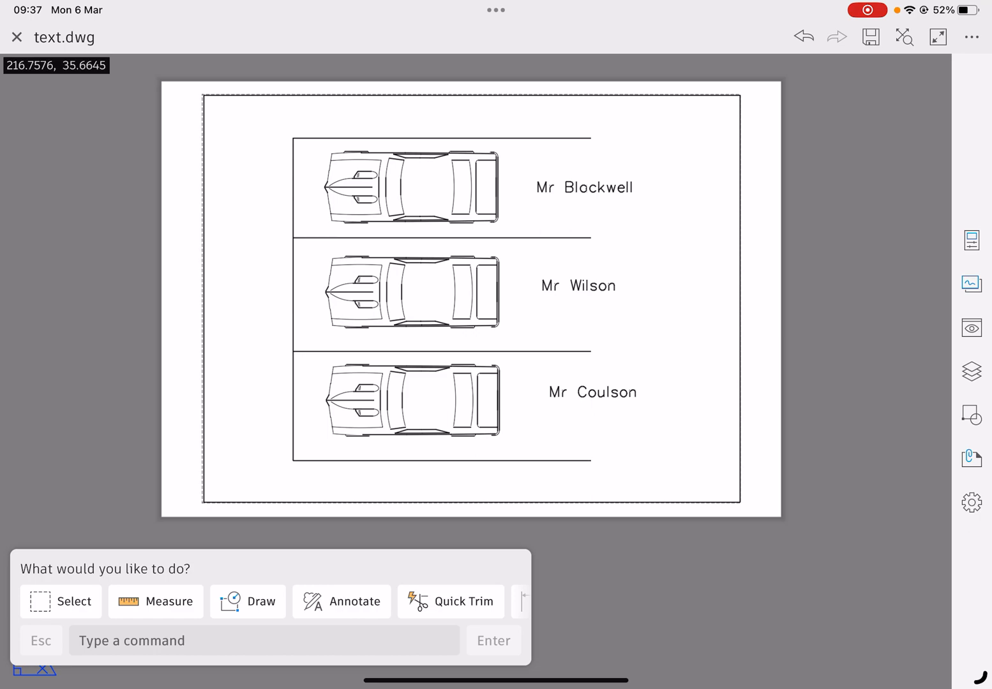
pyautogui.click(591, 392)
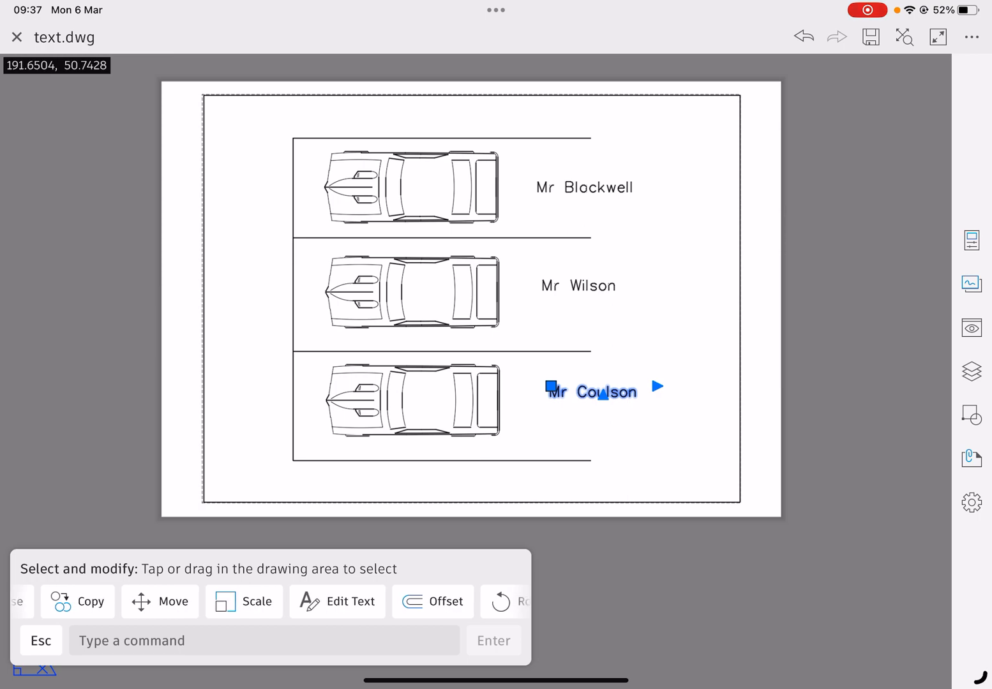
# Rotate the Mr Coulson label 90° and move it to the bottom bay's right edge.
pyautogui.click(511, 602)
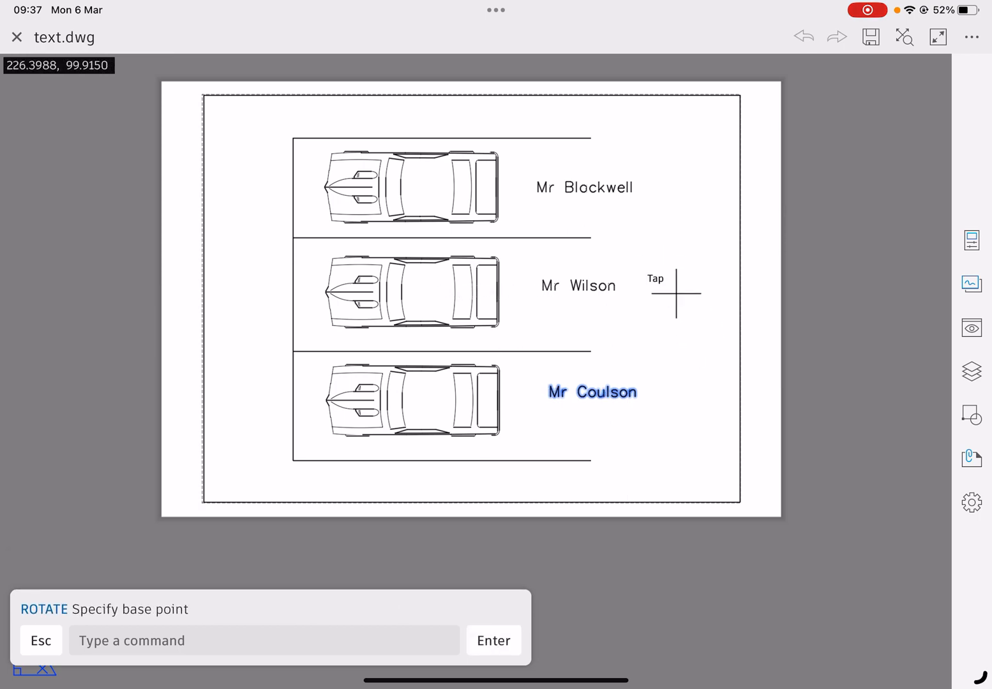
pyautogui.click(559, 391)
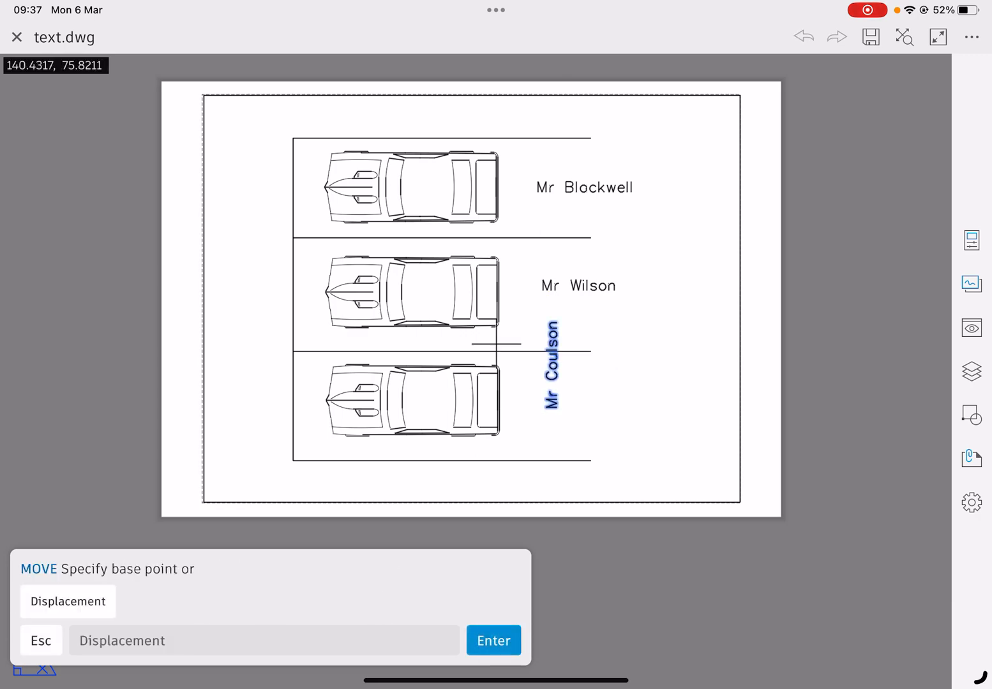
pyautogui.click(555, 408)
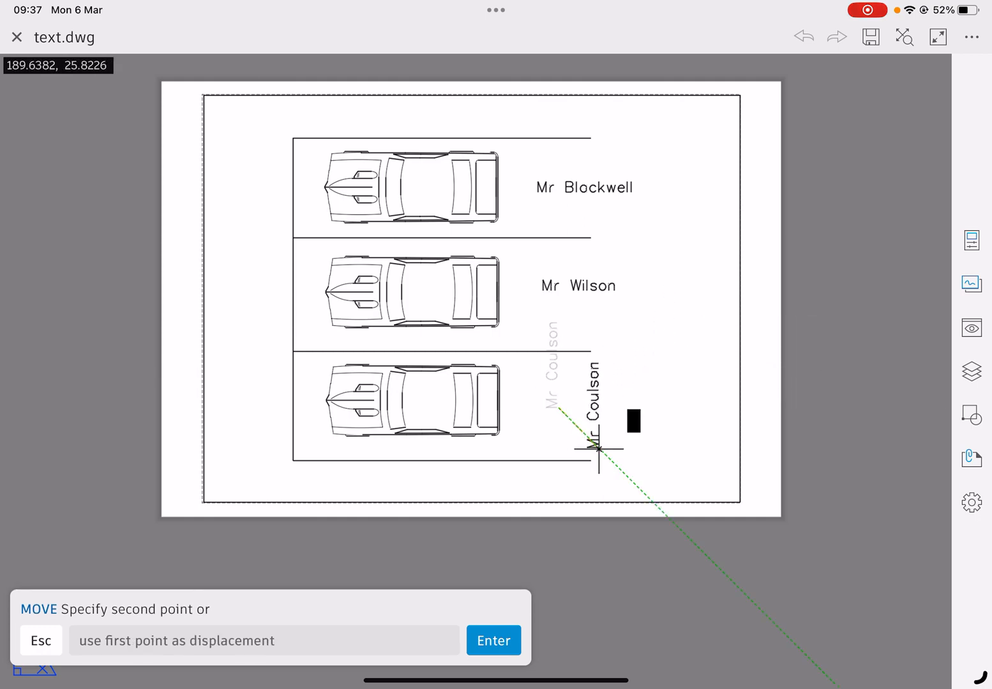
pyautogui.click(493, 641)
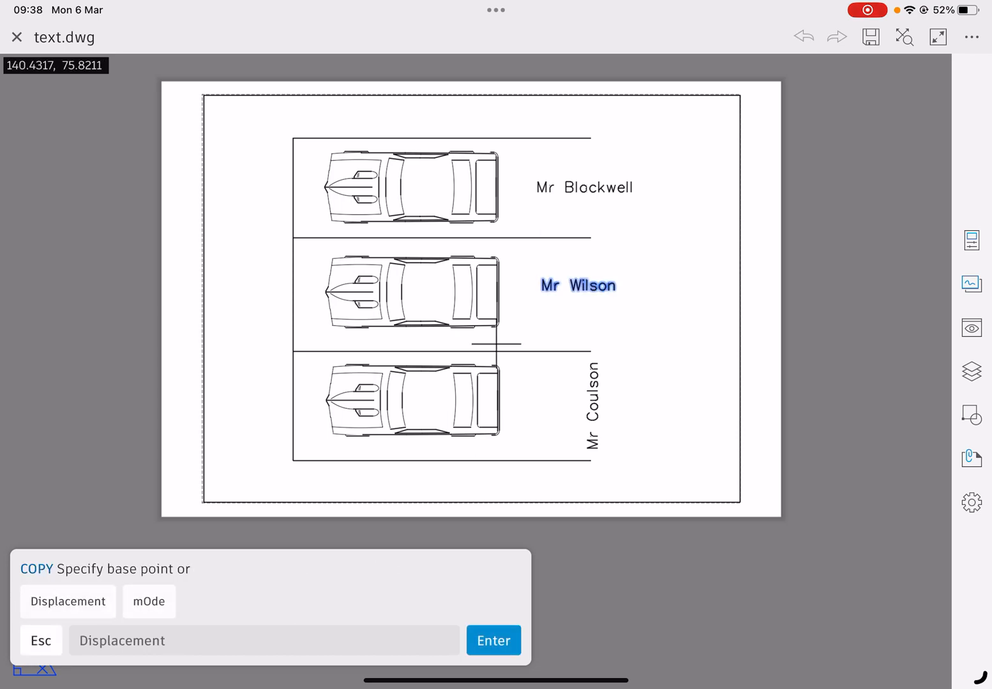
pyautogui.moveTo(629, 276)
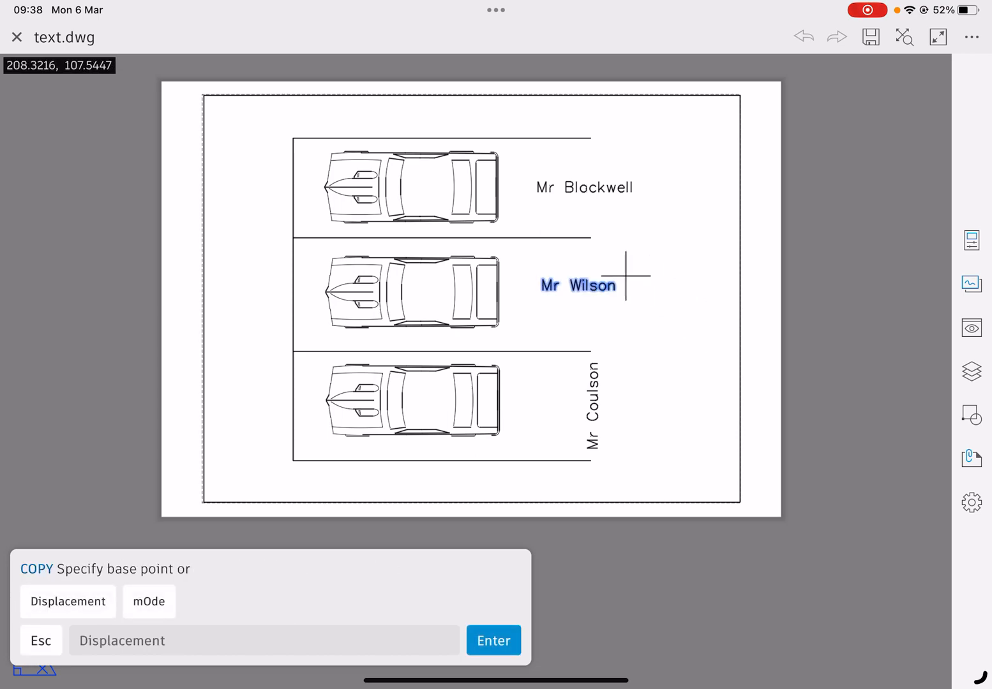
pyautogui.moveTo(539, 293)
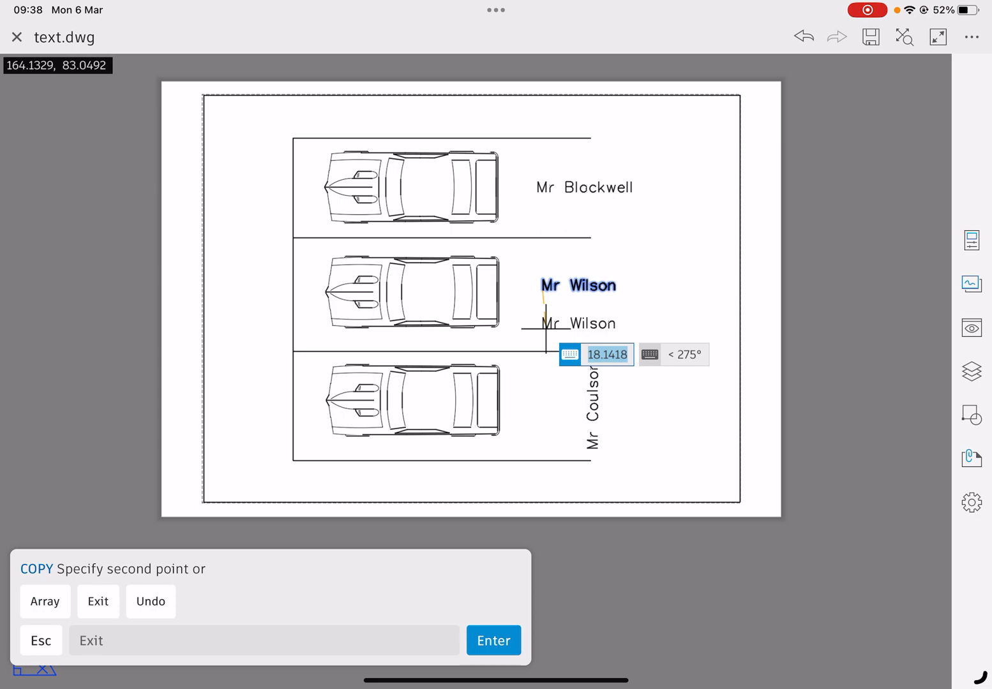
# Place a copy of Mr Wilson just below the original and select it.
pyautogui.click(493, 641)
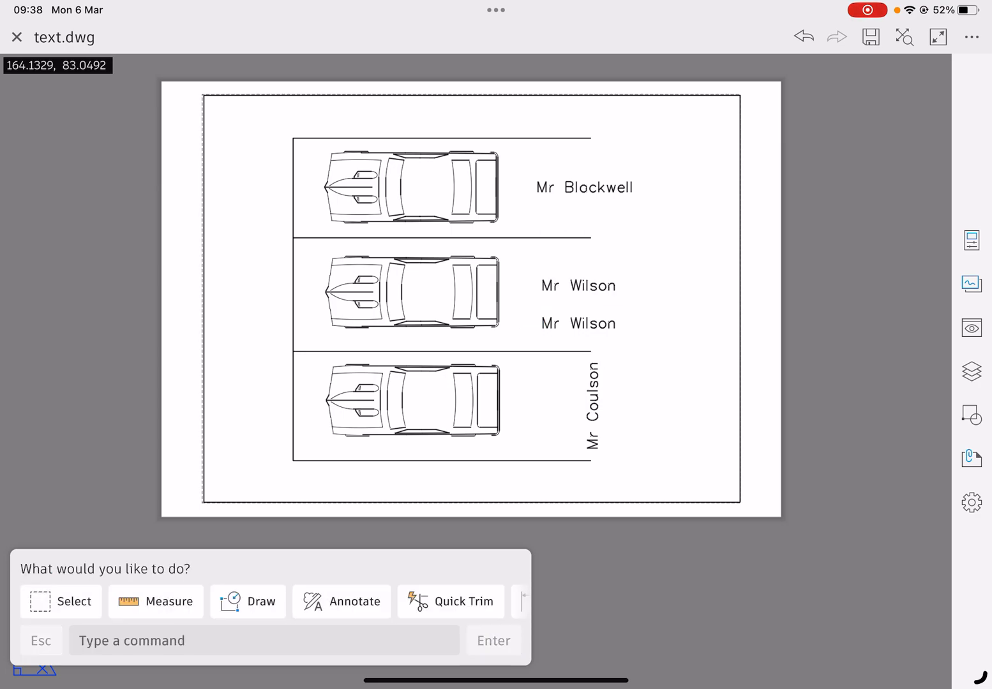
pyautogui.click(579, 324)
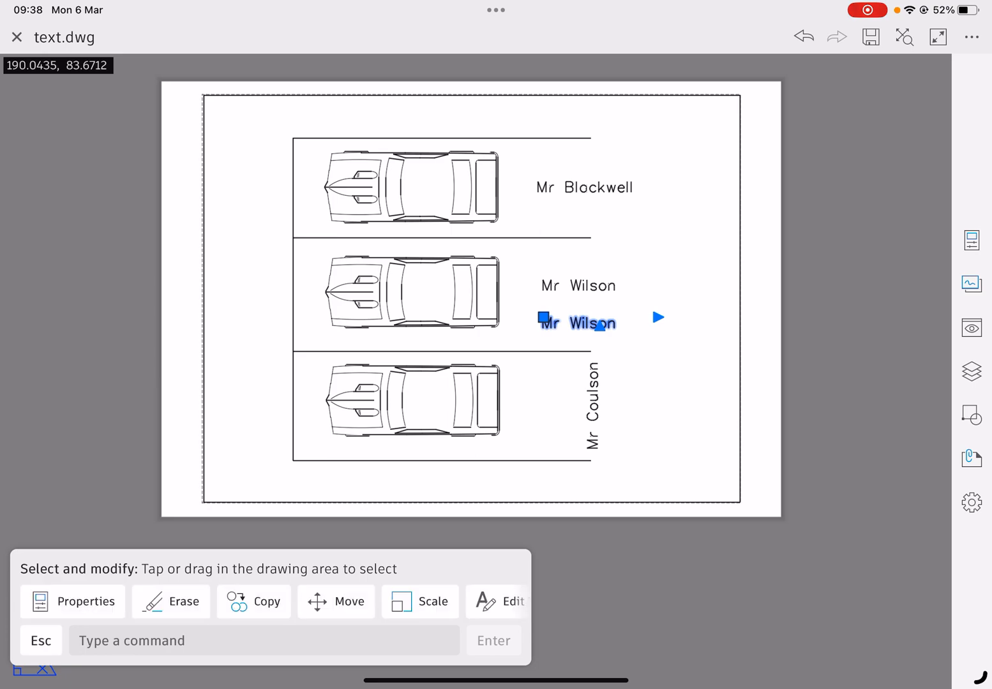